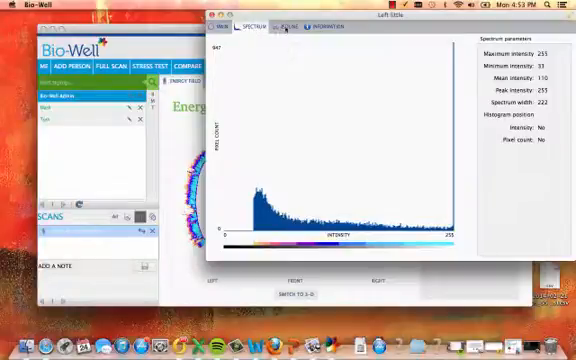
# - Close the finger scan detail window and display the energy field as a 3-D aura
pyautogui.click(293, 27)
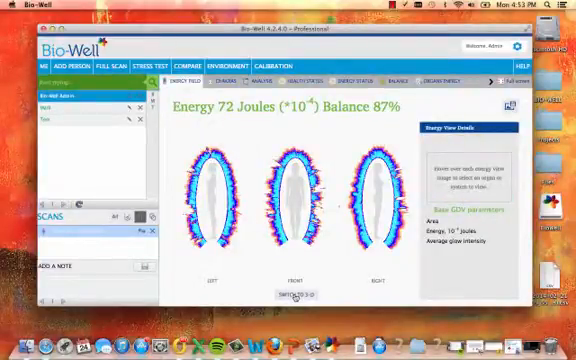
pyautogui.click(291, 293)
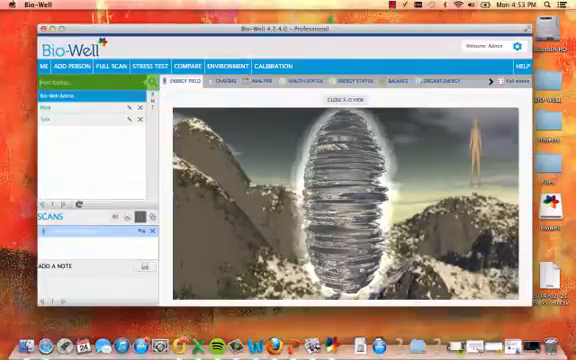